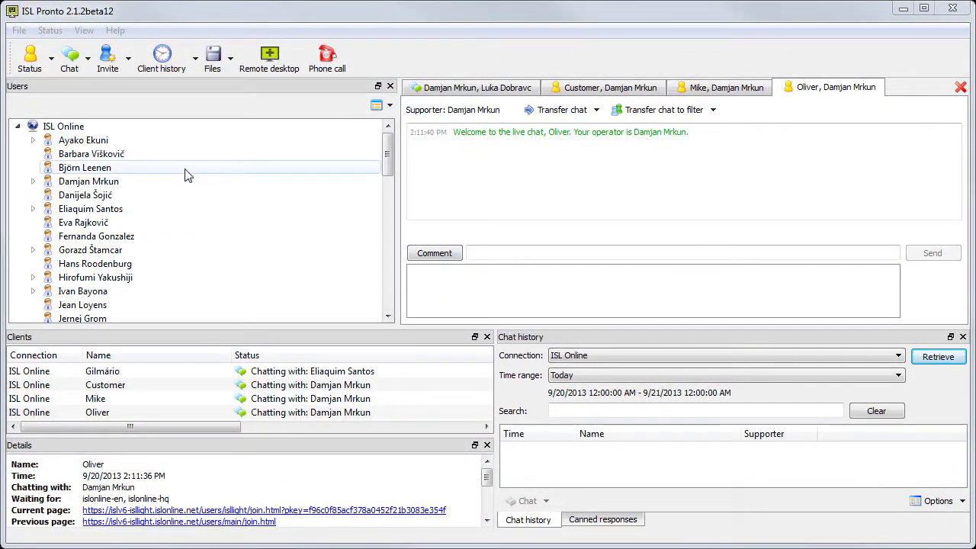
pyautogui.moveTo(298, 165)
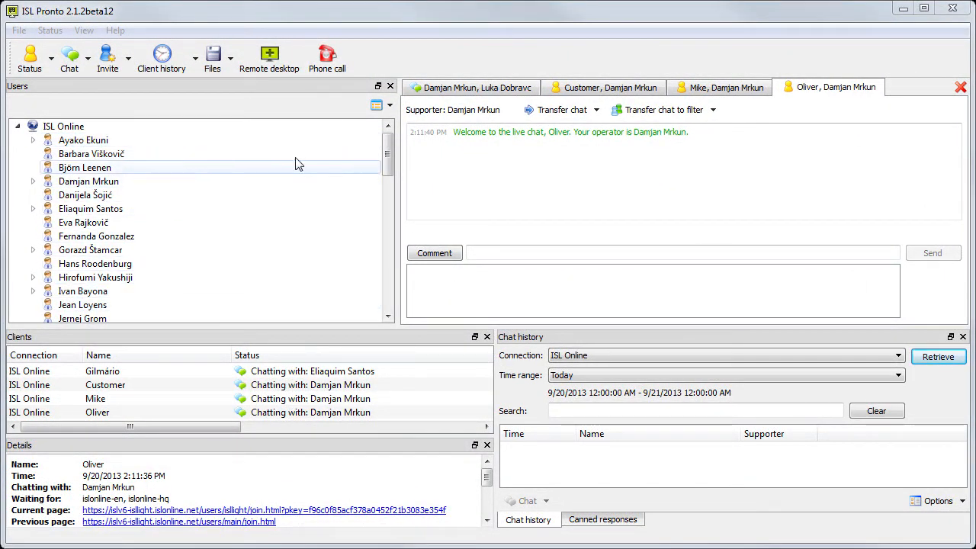
# Step: Group supporters by filters, expand the islonline-ch group, and show the Customer chat
pyautogui.click(387, 103)
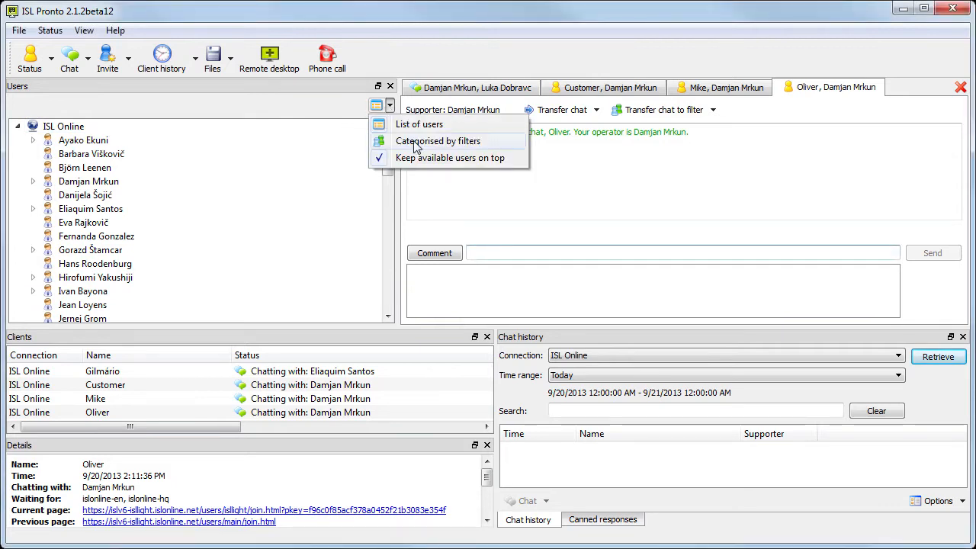
pyautogui.click(438, 141)
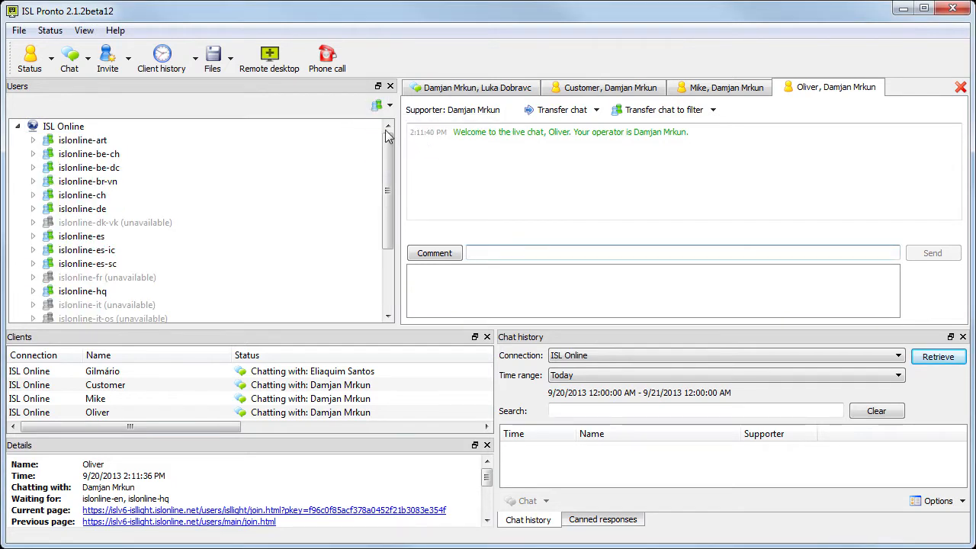
pyautogui.click(34, 195)
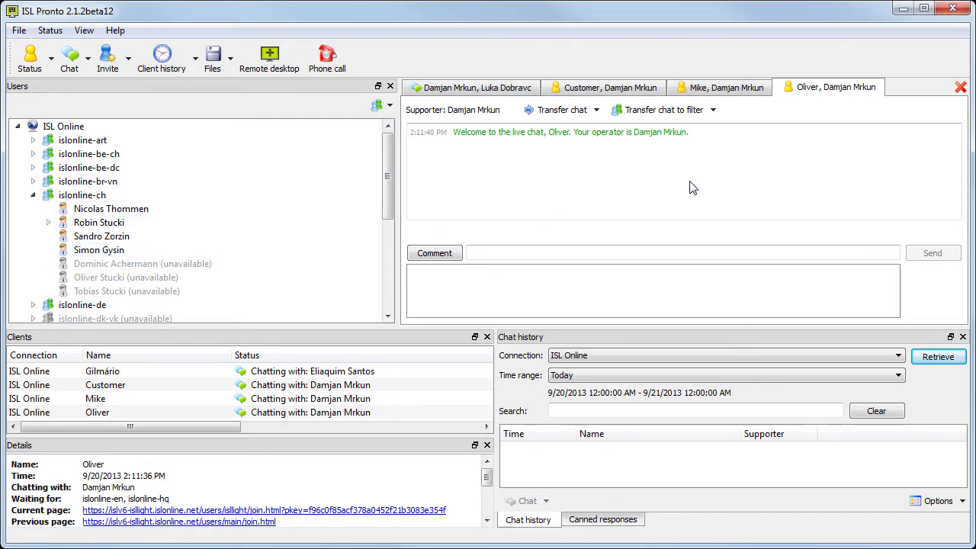
pyautogui.click(471, 86)
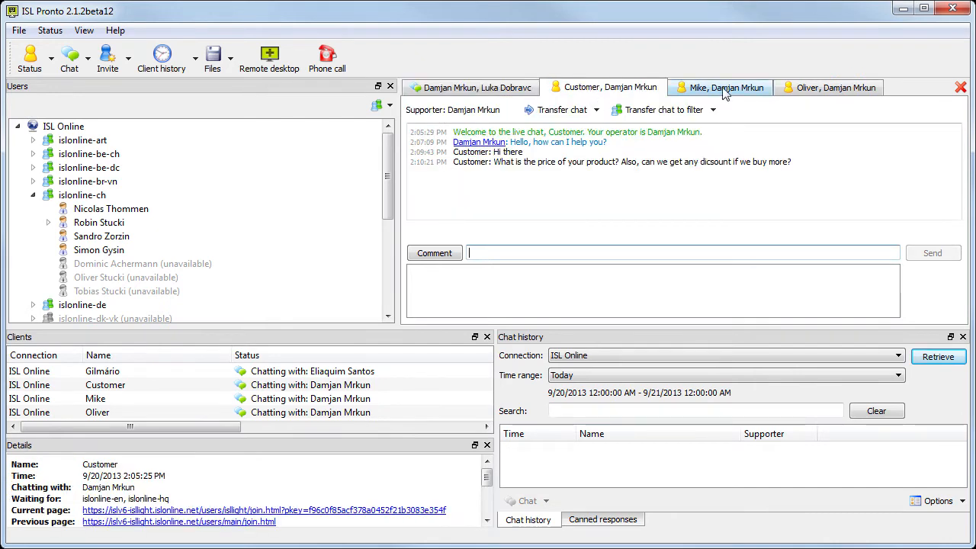
pyautogui.click(725, 86)
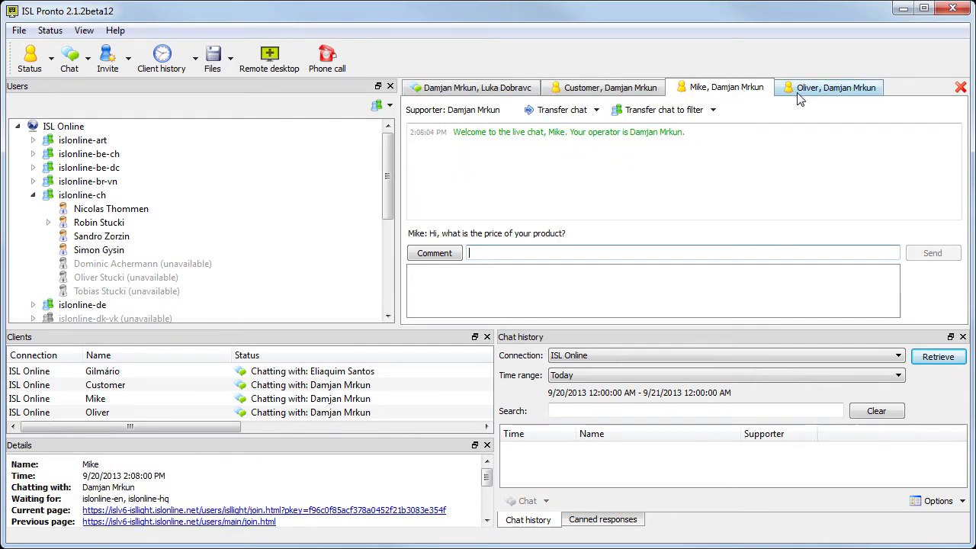
pyautogui.click(720, 87)
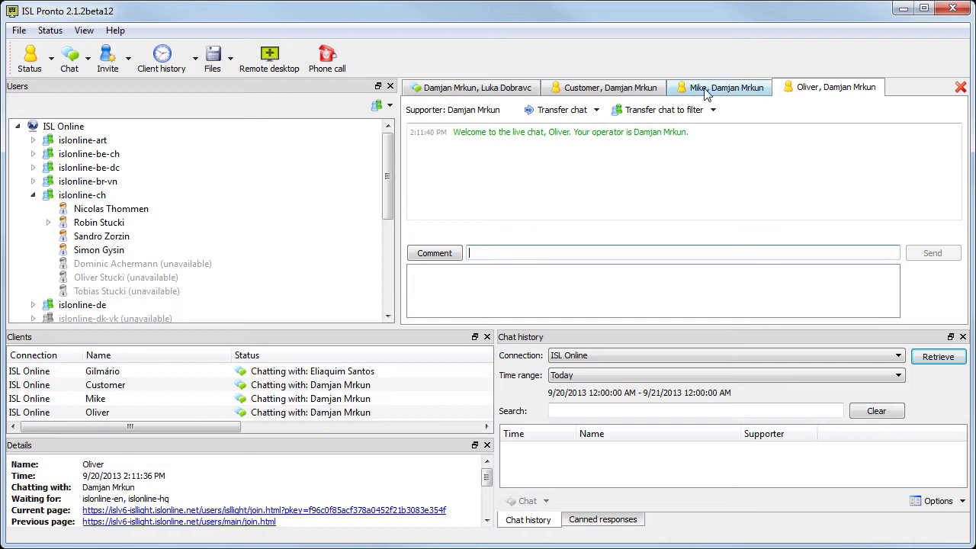
pyautogui.click(712, 109)
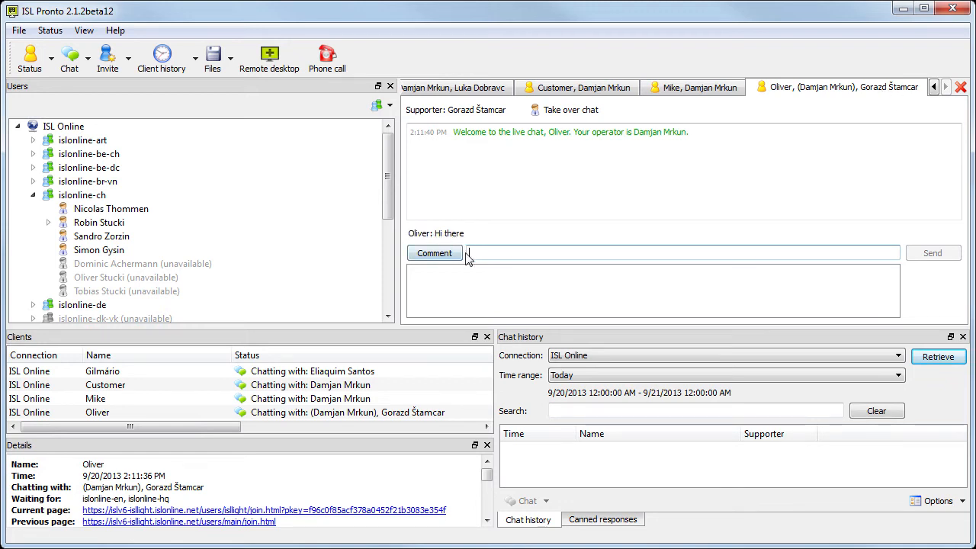
# Step: Comment privately "Hi Gorazd, can you take..." asking him to take over Oliver's chat
pyautogui.write(', I have seve')
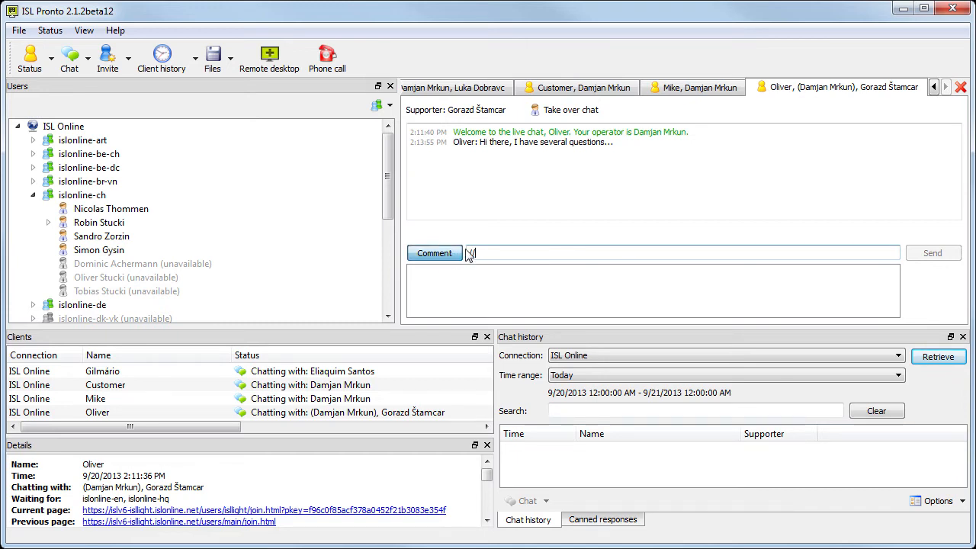
pyautogui.write('Hi Gorazd')
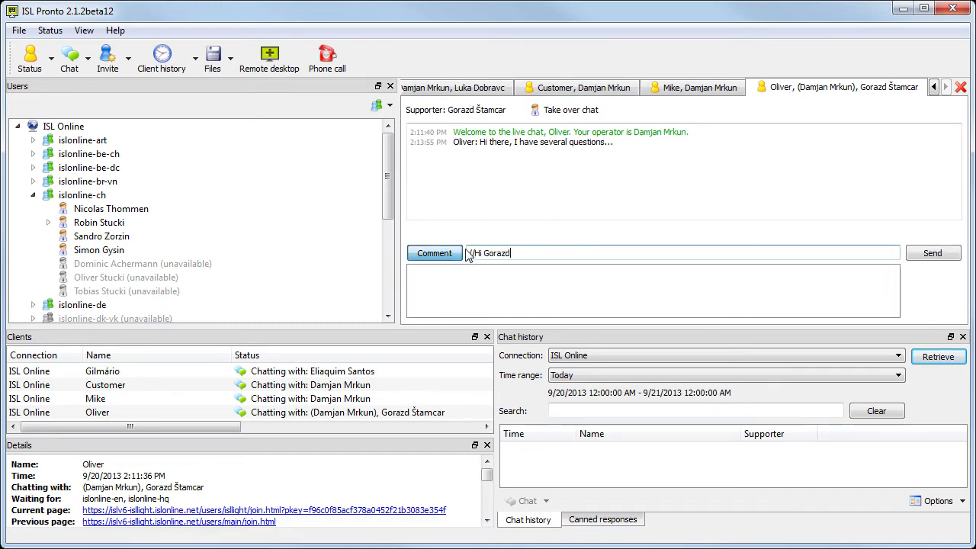
pyautogui.write(', can you take')
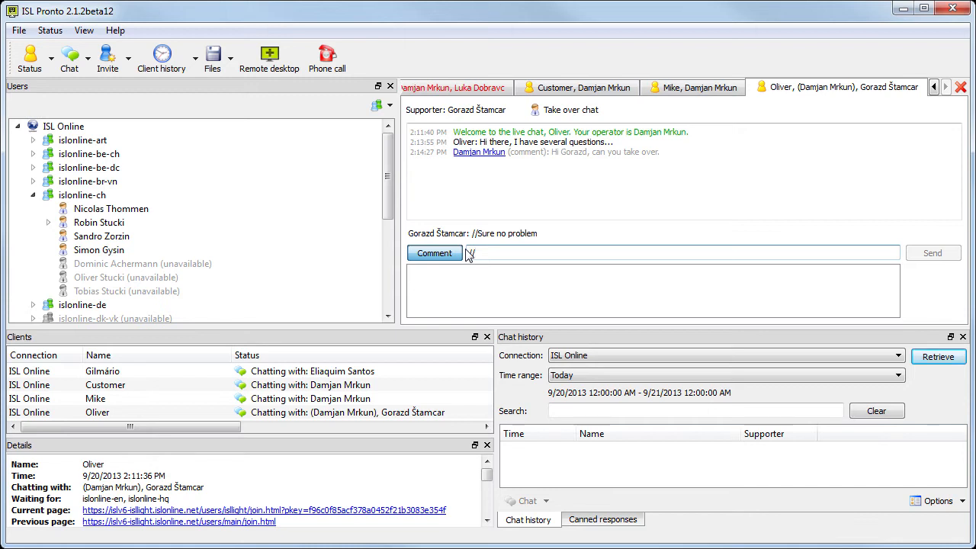
pyautogui.write('/')
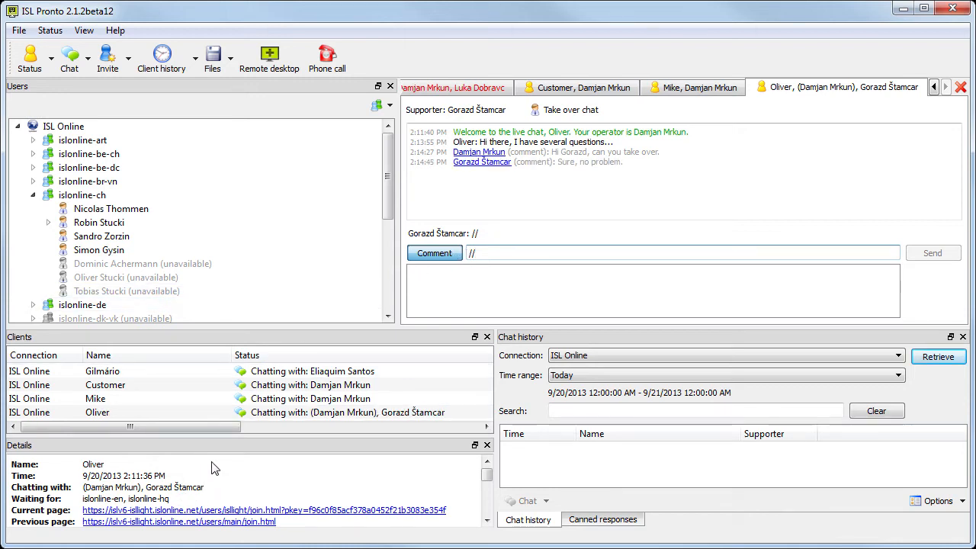
pyautogui.scroll(-3)
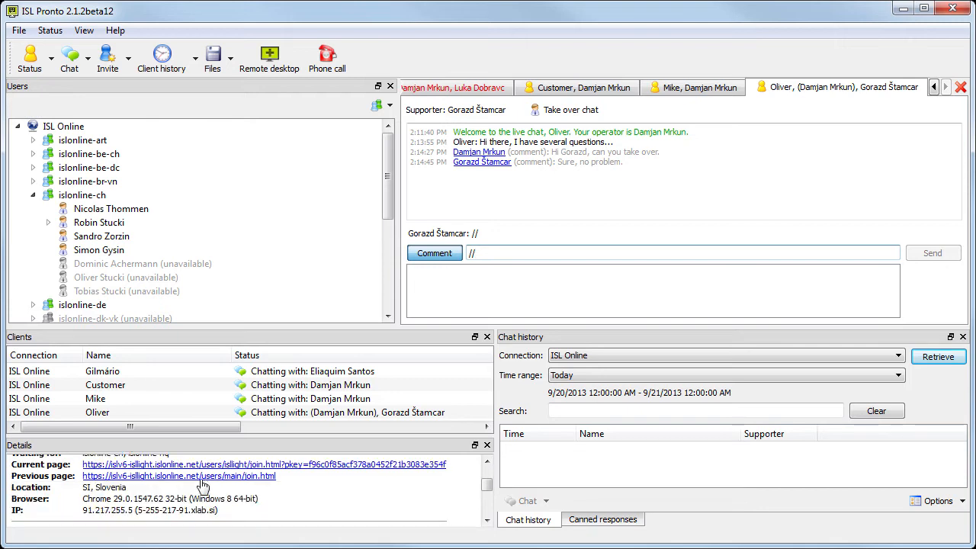
pyautogui.scroll(-3)
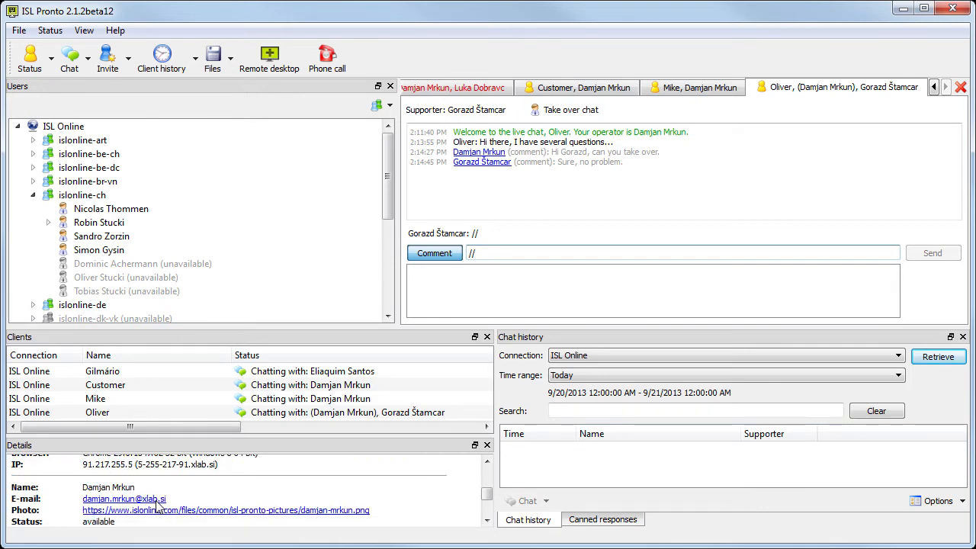
pyautogui.click(98, 411)
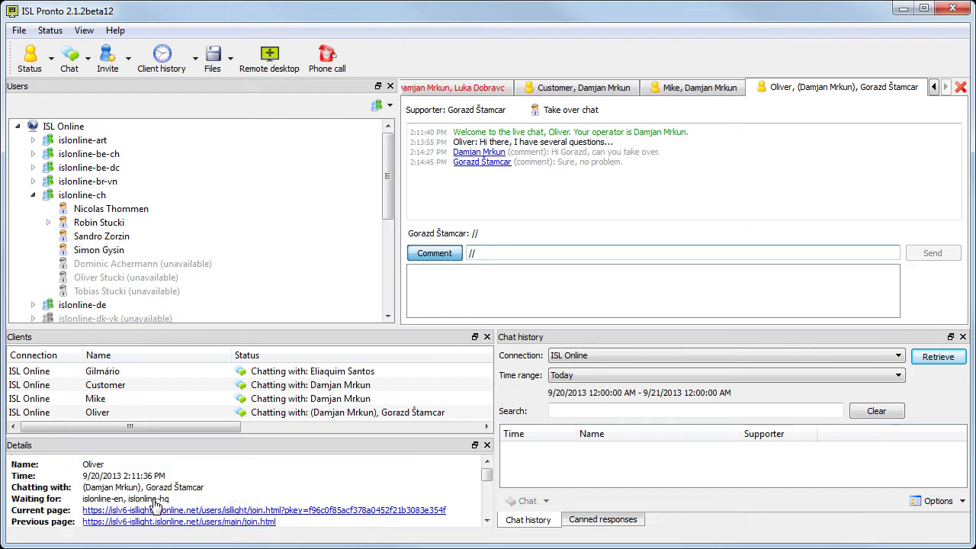
pyautogui.moveTo(135, 486)
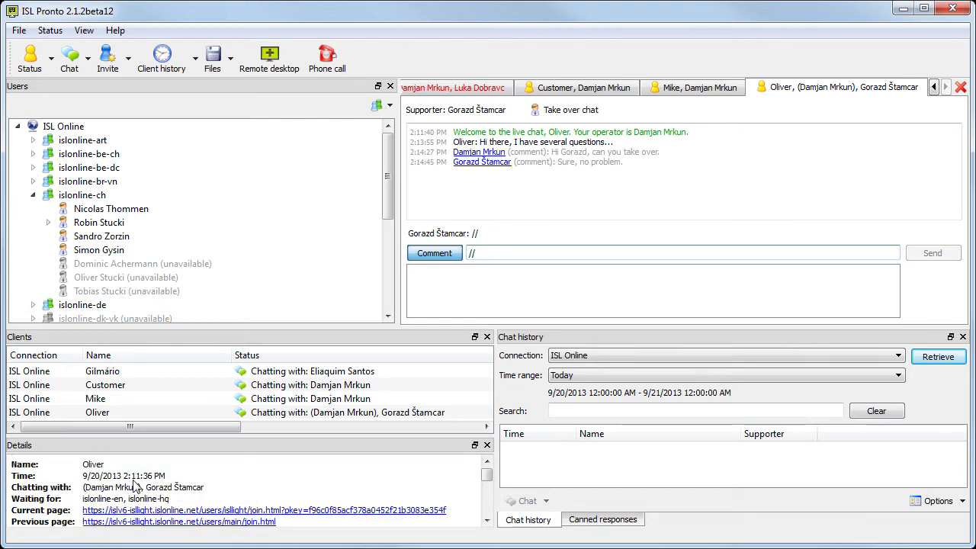
pyautogui.moveTo(183, 487)
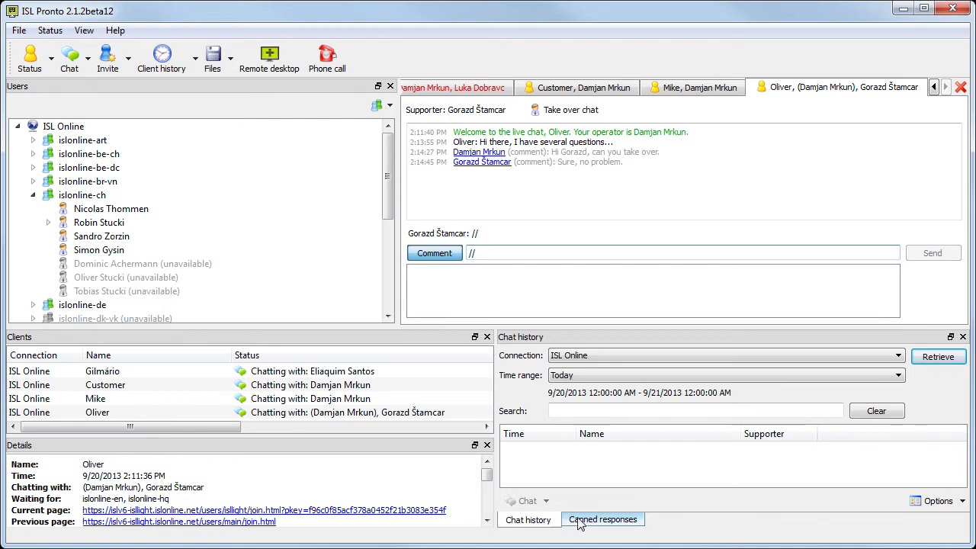
# Step: Show the chat history limited to the last 7 days and look through the results
pyautogui.click(603, 518)
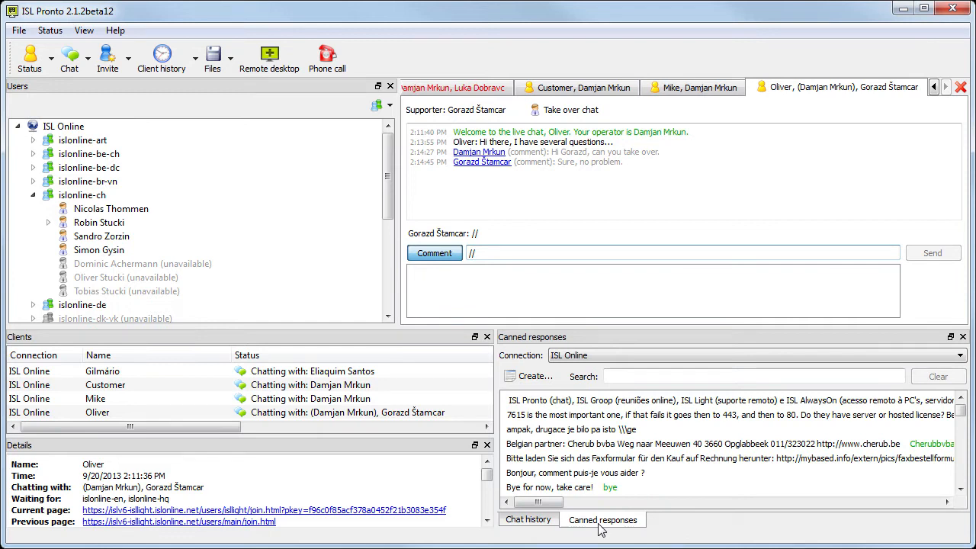
pyautogui.click(528, 519)
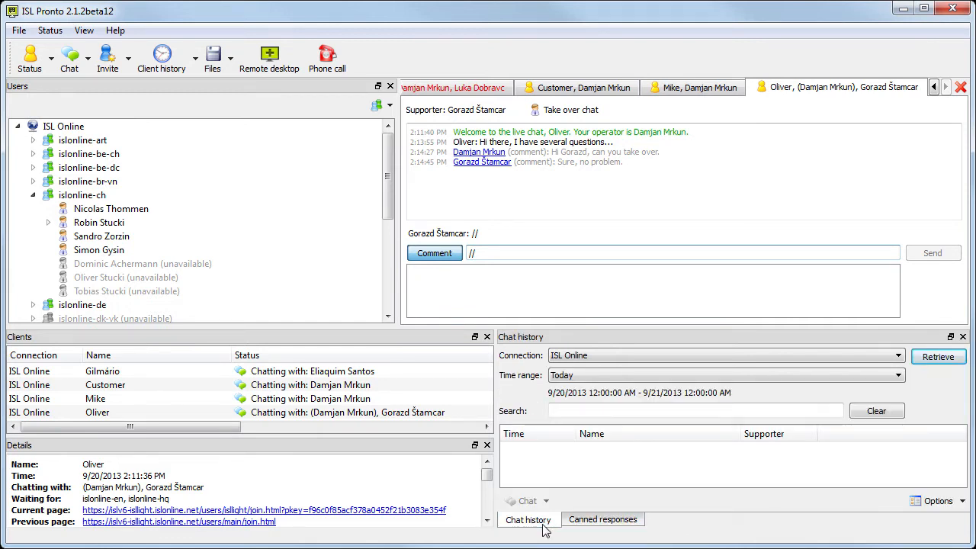
pyautogui.click(896, 375)
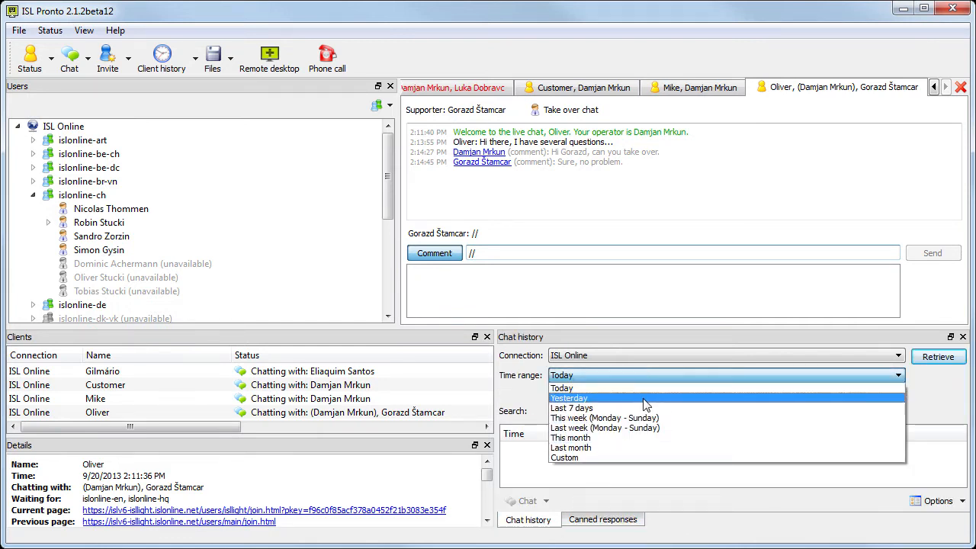
pyautogui.click(570, 407)
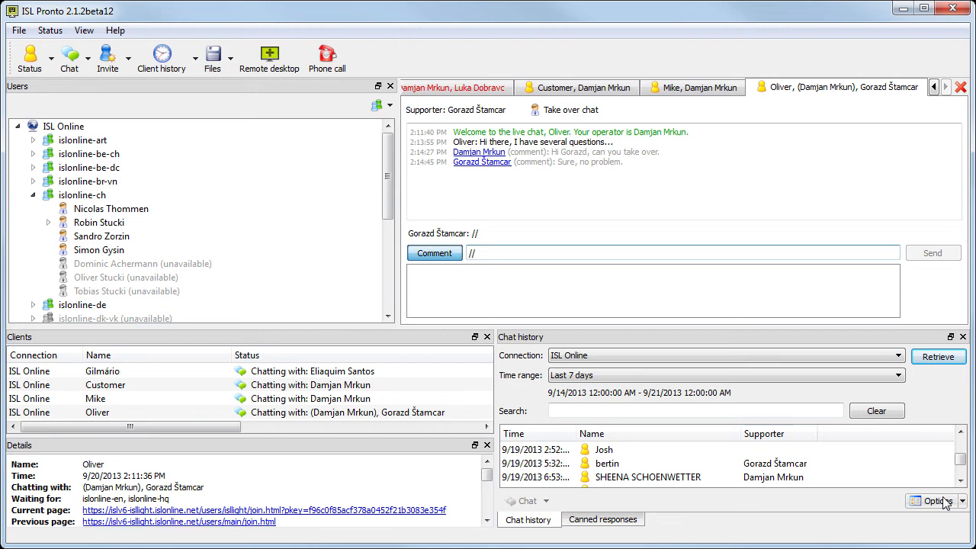
pyautogui.scroll(-3)
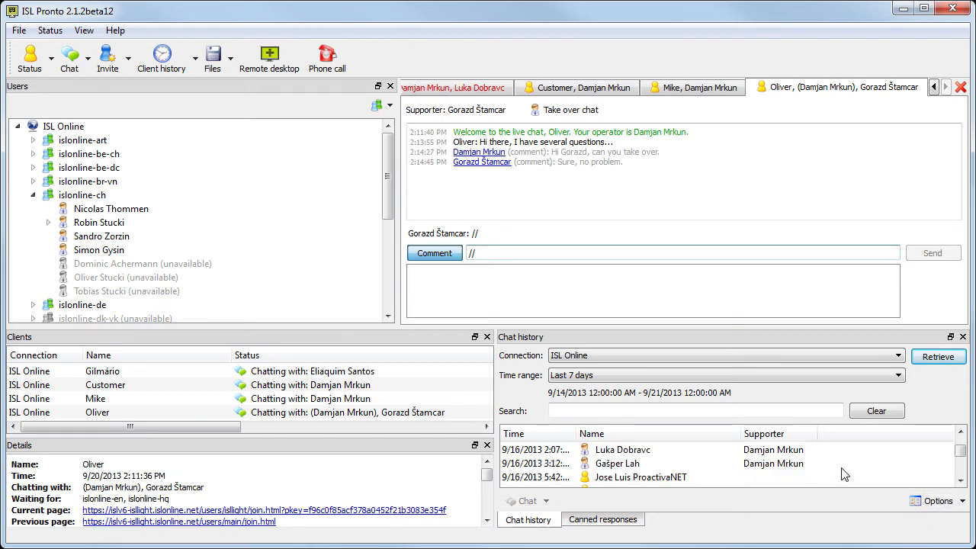
pyautogui.scroll(-3)
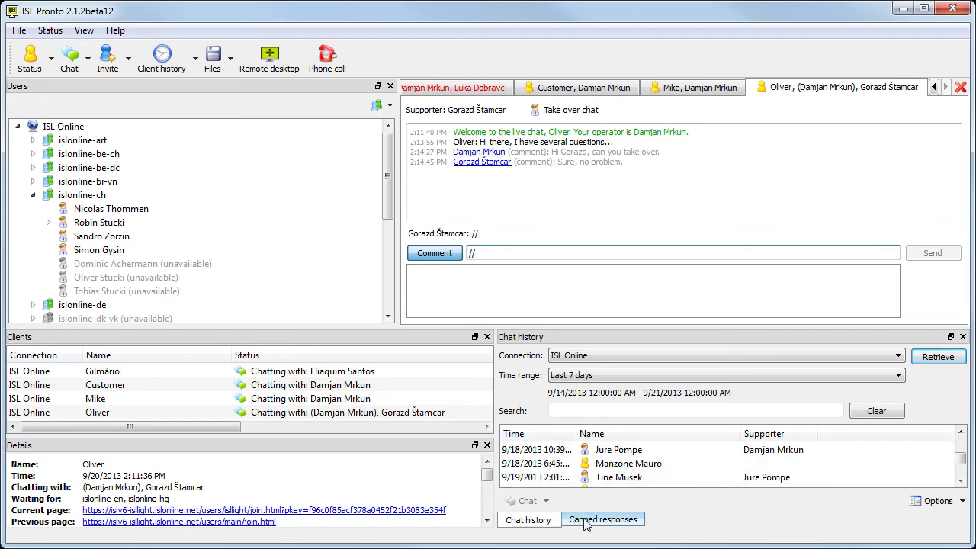
# Step: Return to the canned responses list and start creating a new response
pyautogui.click(602, 518)
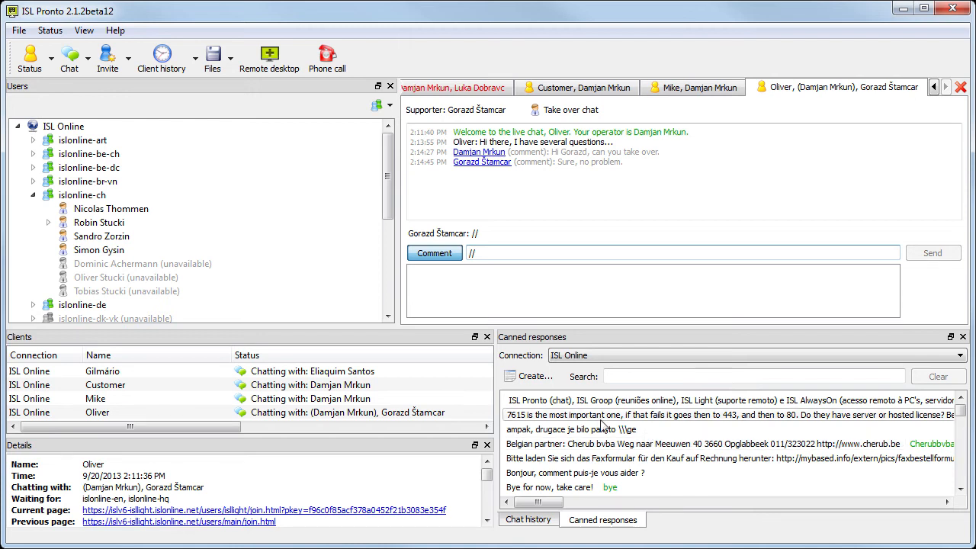
pyautogui.click(534, 375)
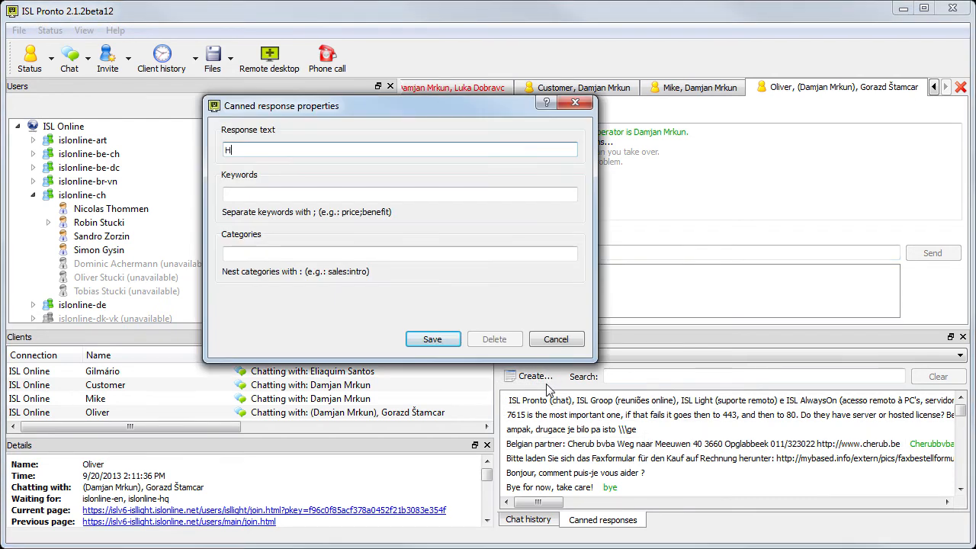
# Step: Enter "Hi, How can I help you?" with keyword Hello and save the canned response
pyautogui.write('i, How')
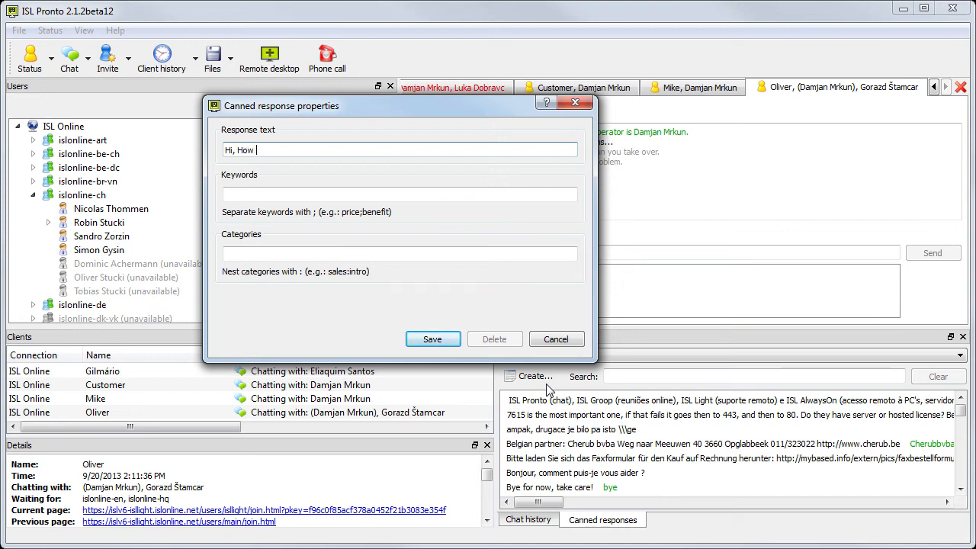
pyautogui.write('can I help you?')
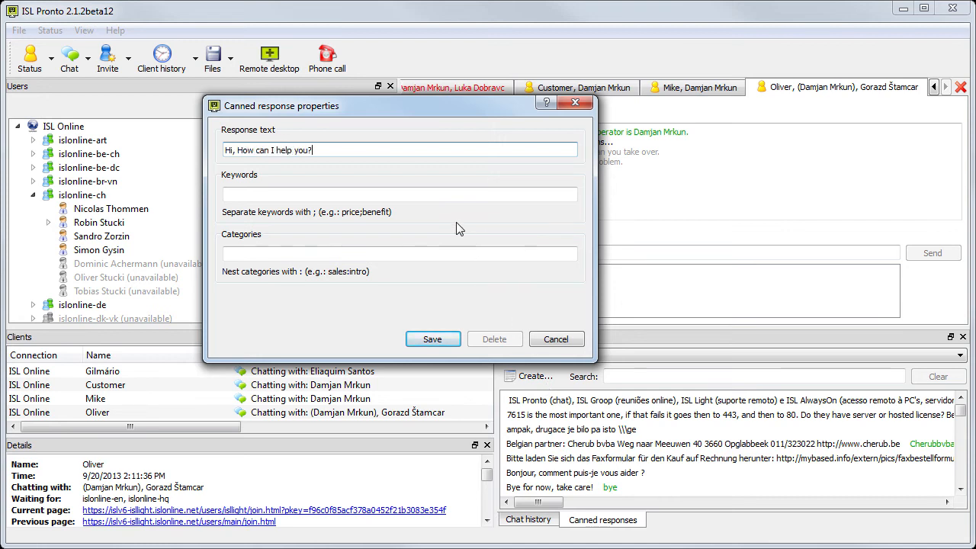
pyautogui.write('Hello')
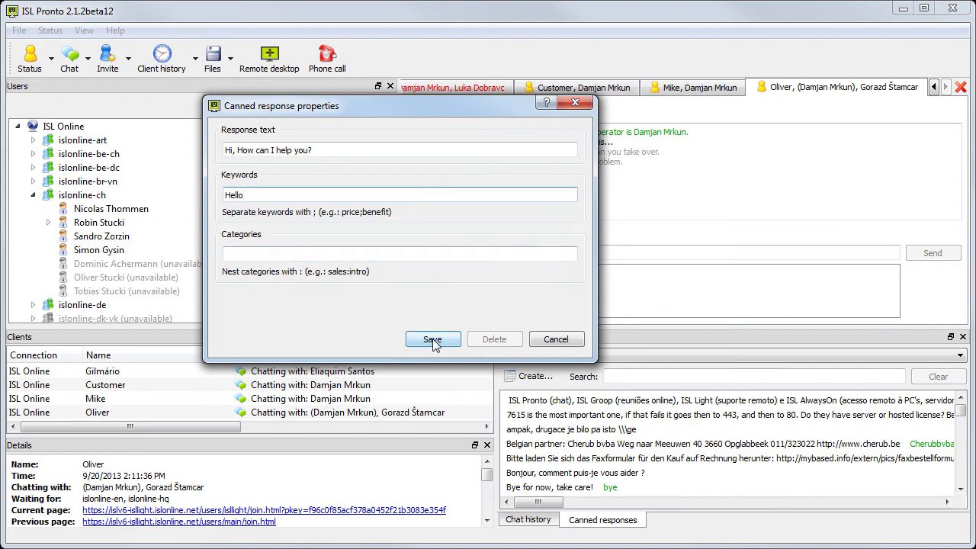
pyautogui.click(433, 338)
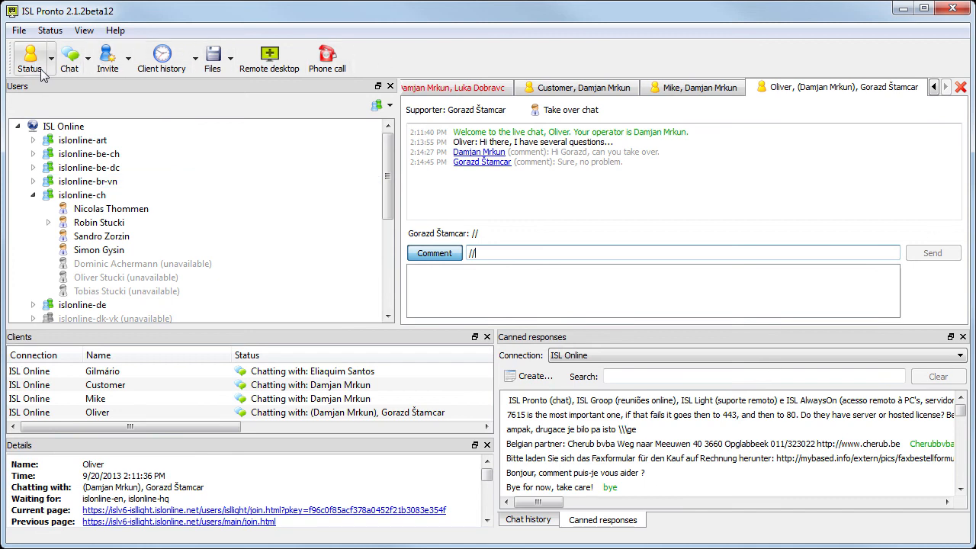
# Step: Browse the Chat, Invite and Files toolbar menus without changing anything
pyautogui.click(70, 58)
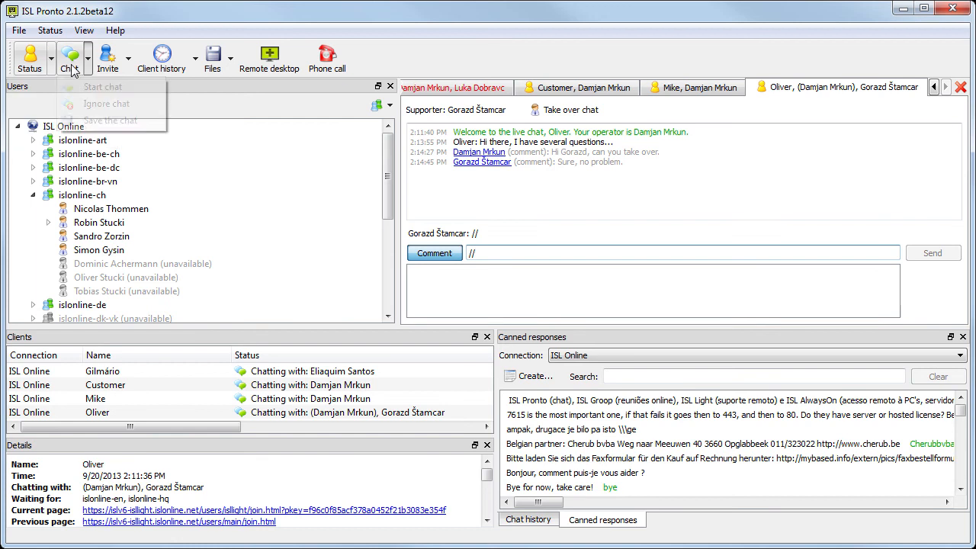
pyautogui.click(128, 58)
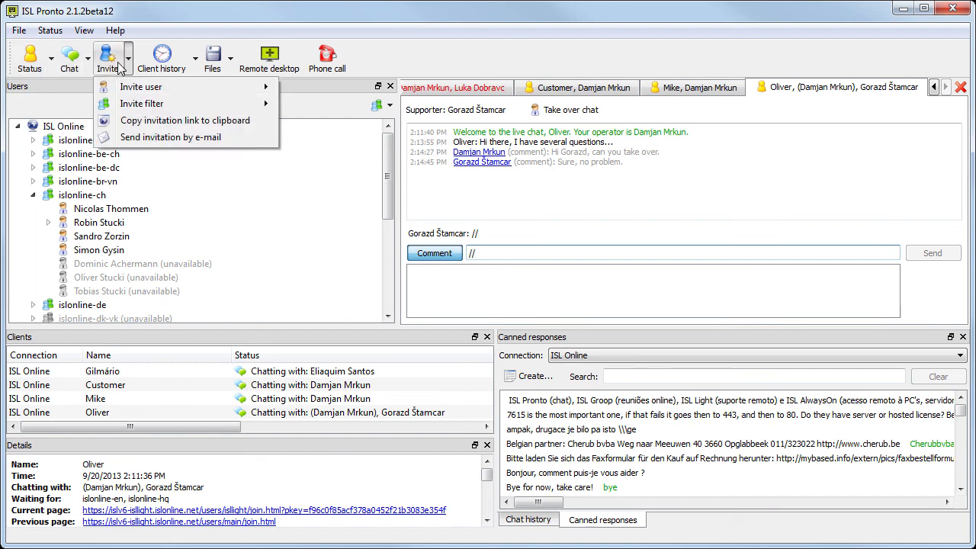
pyautogui.moveTo(175, 67)
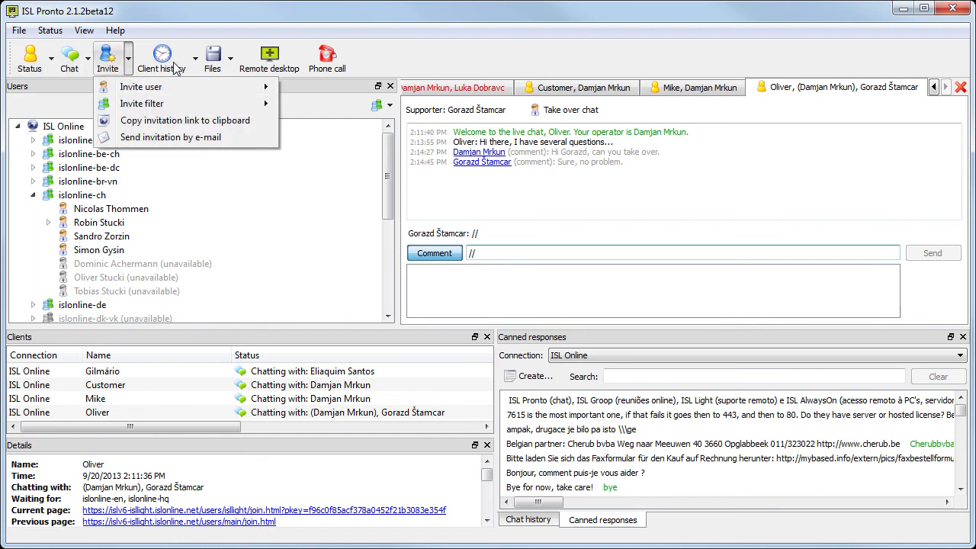
pyautogui.click(212, 58)
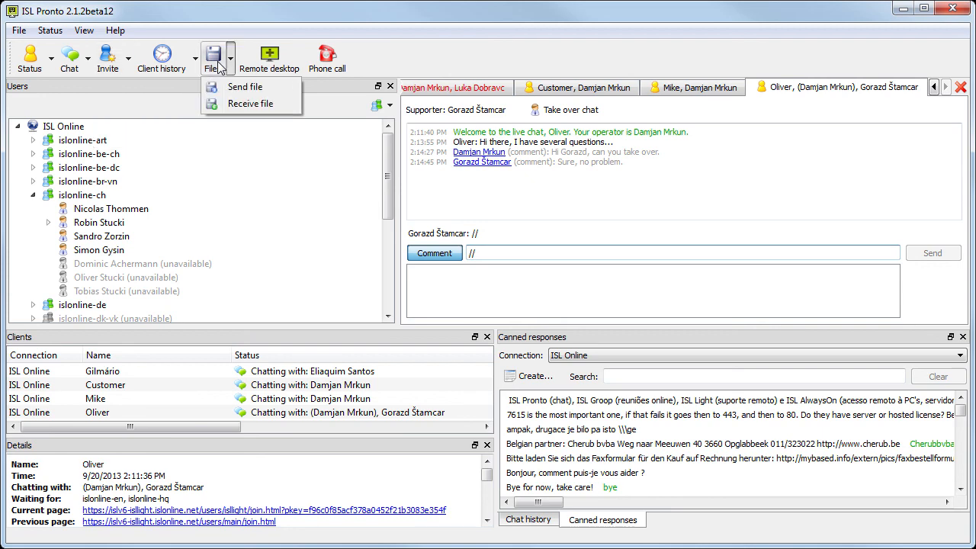
pyautogui.moveTo(384, 64)
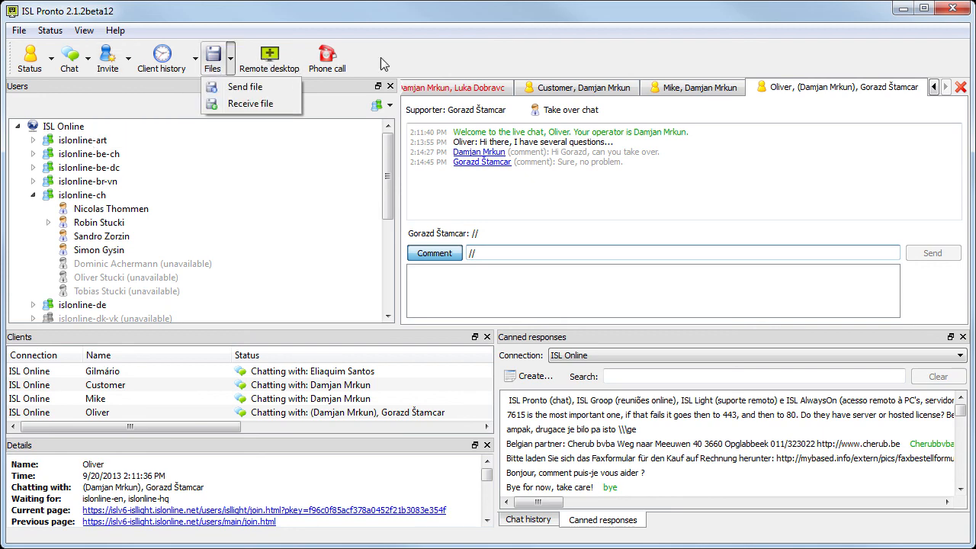